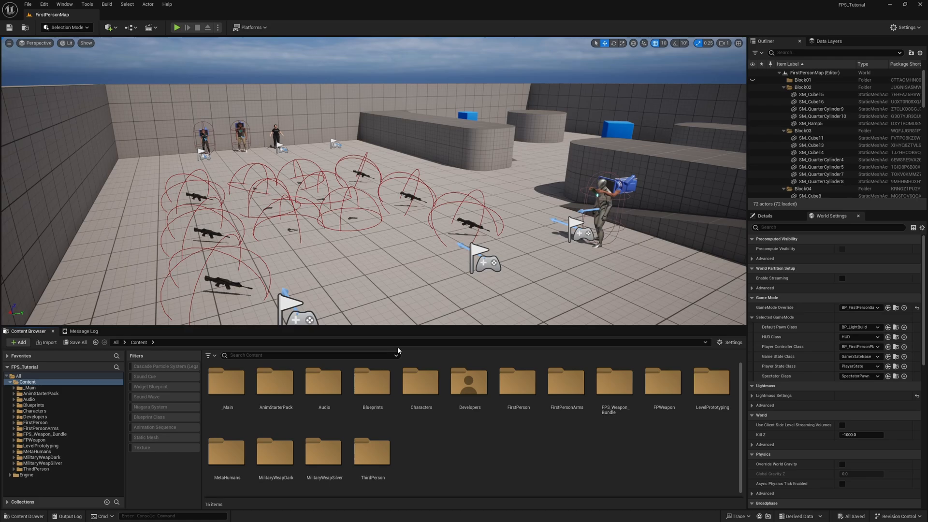
mouse_move(405, 353)
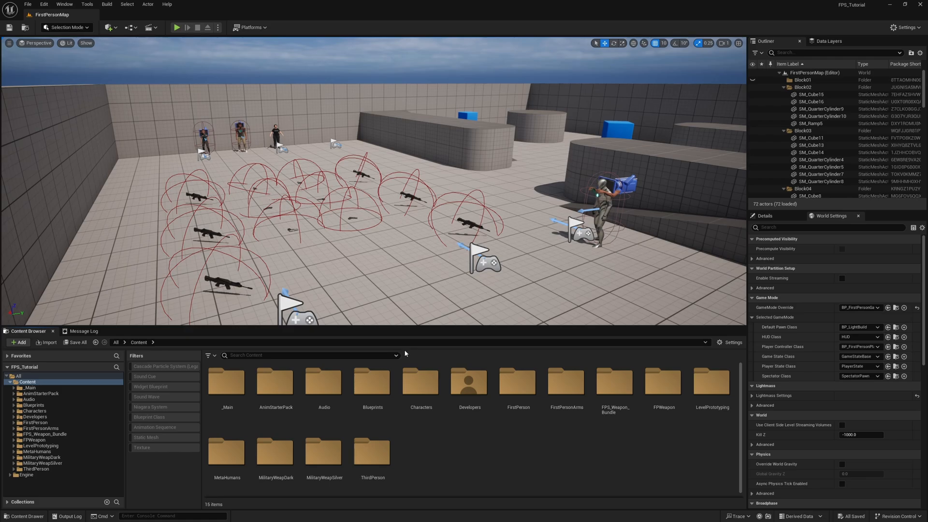
mouse_move(409, 352)
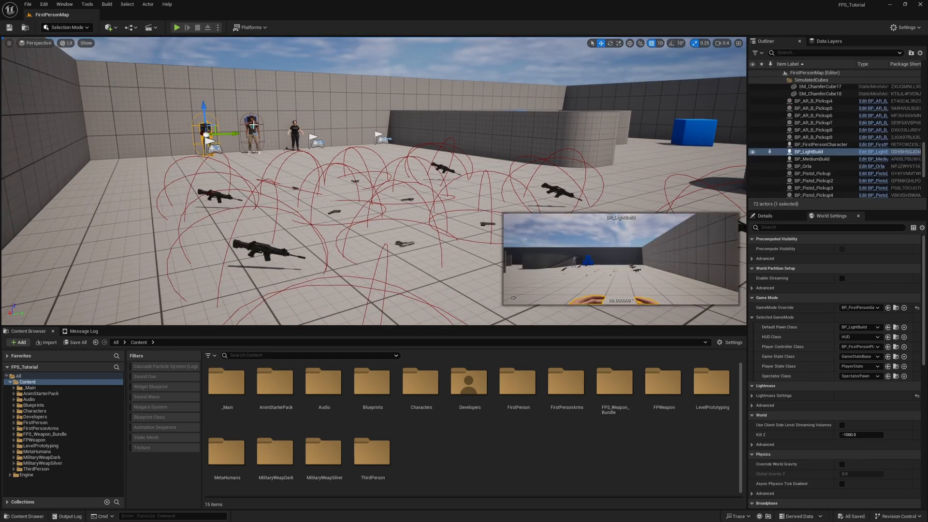
- Select BP_Orla and attempt Play, revealing the f_srt_ovw_animbp compile-failure warning
click(803, 165)
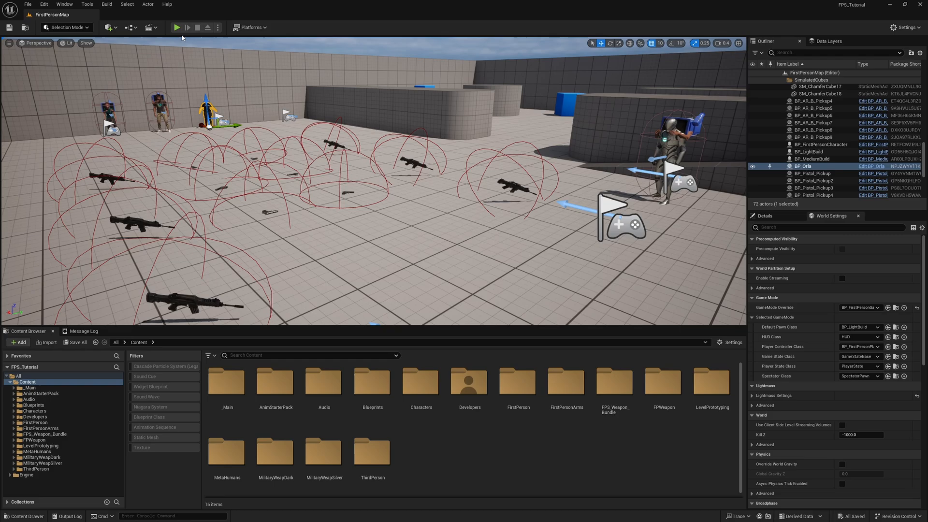
click(176, 27)
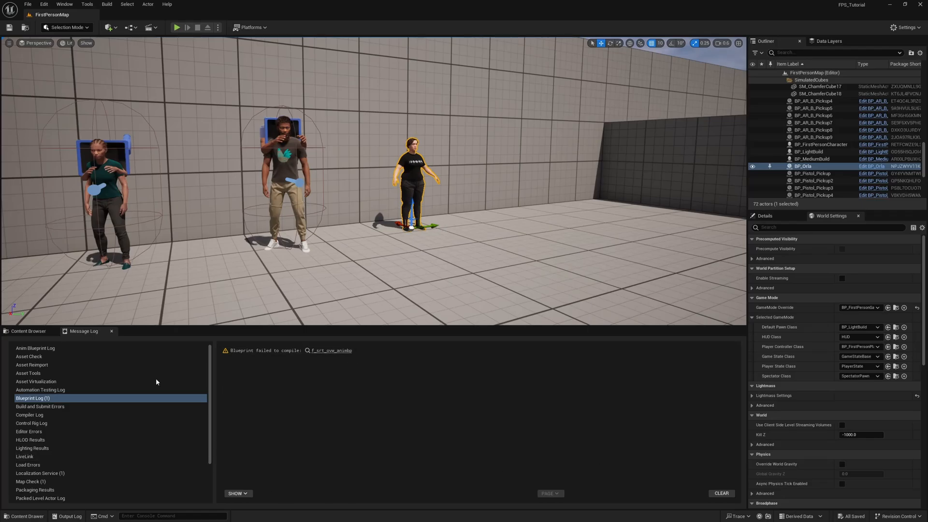
click(176, 27)
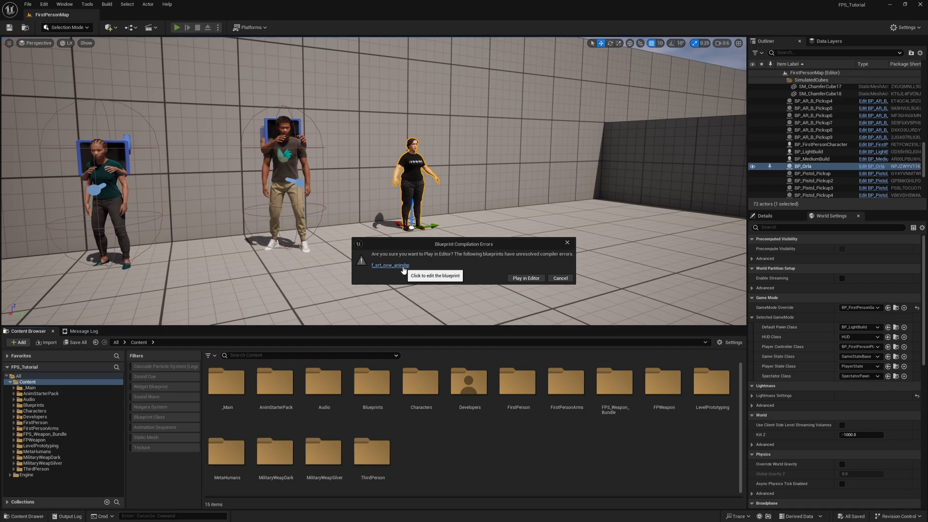
mouse_move(330, 209)
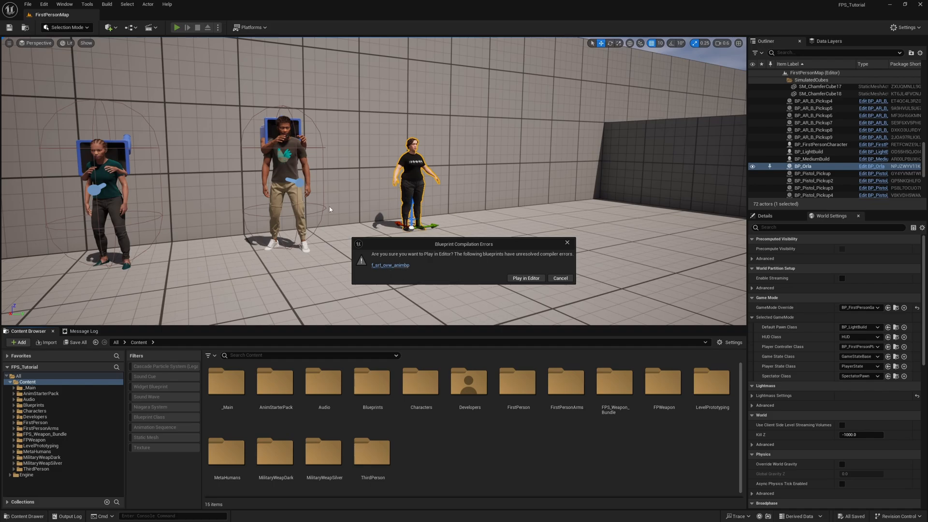
mouse_move(120, 110)
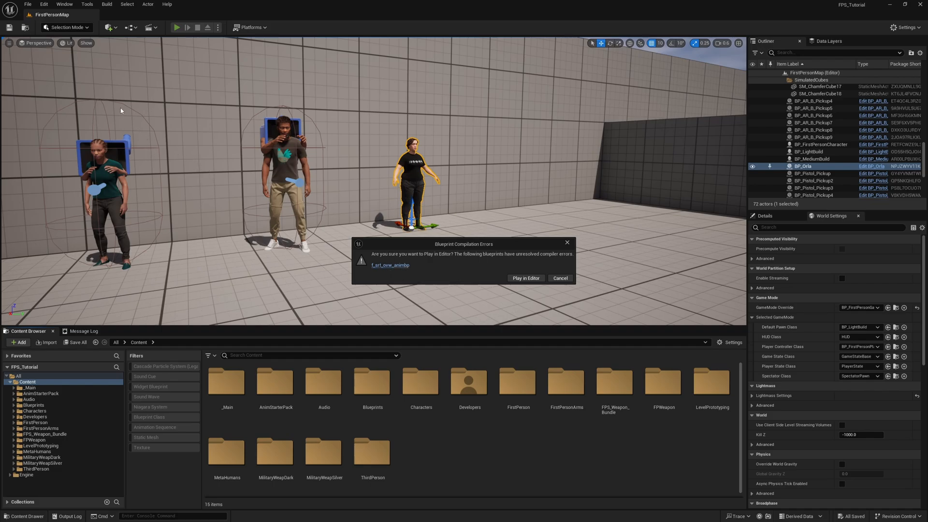
mouse_move(418, 137)
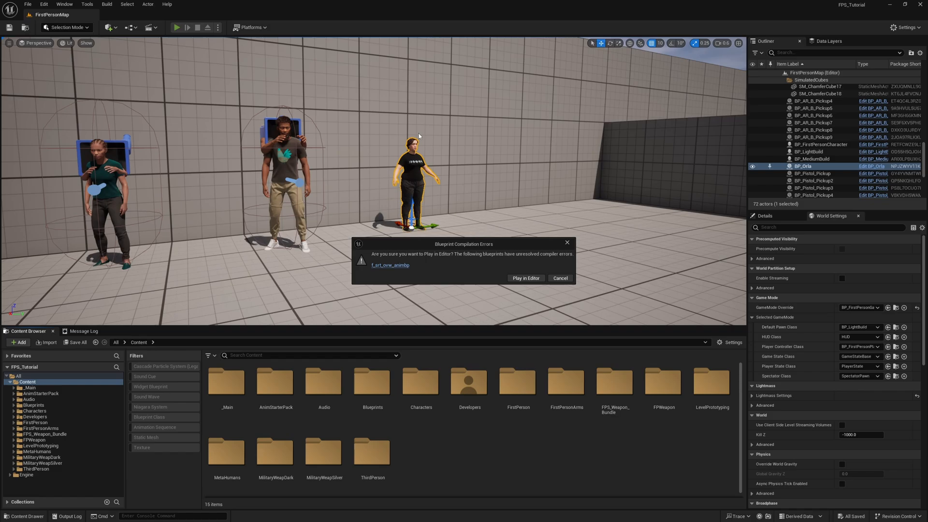
mouse_move(400, 281)
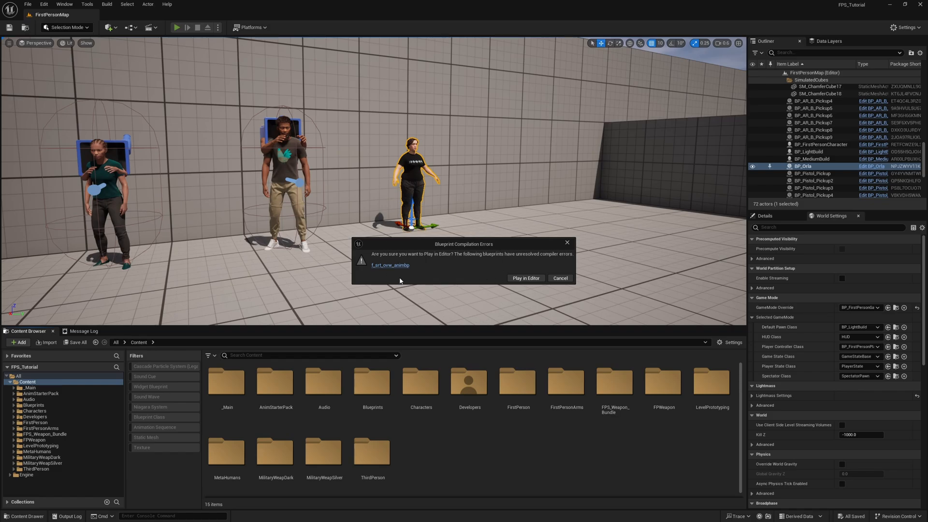
mouse_move(391, 265)
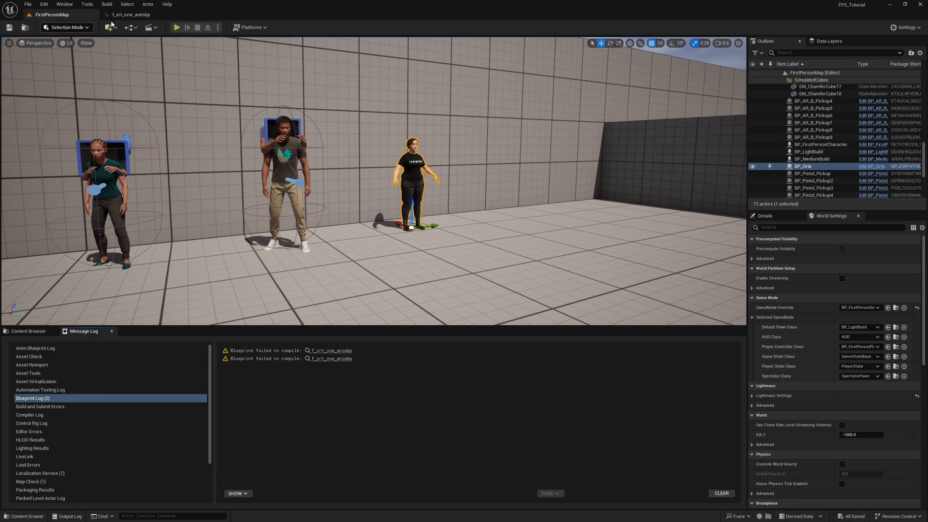
- Browse to the broken f_srt_ovw_animbp asset and force-delete it
click(131, 15)
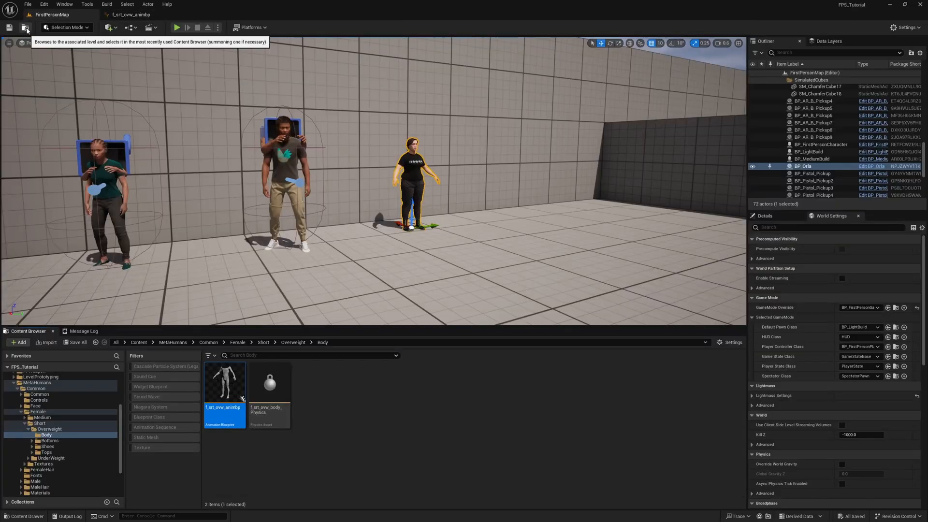
mouse_move(408, 444)
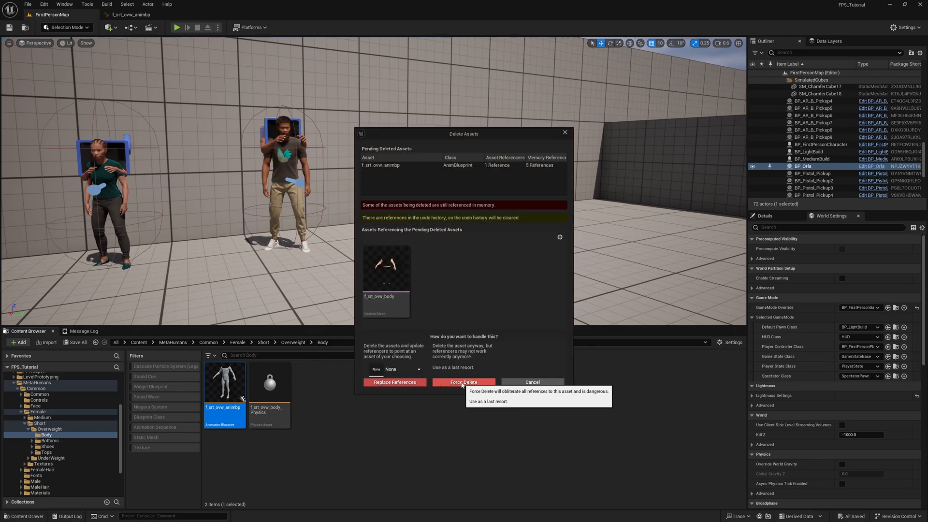
click(463, 382)
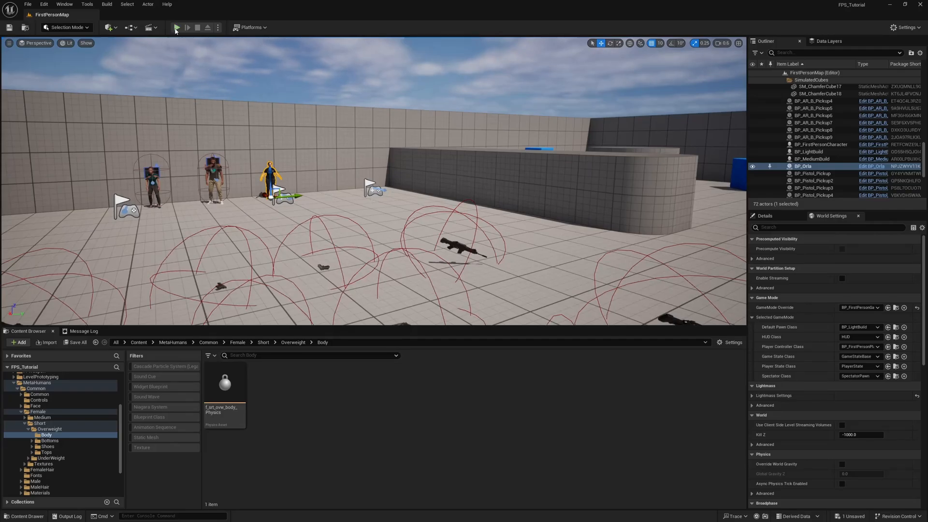
click(175, 27)
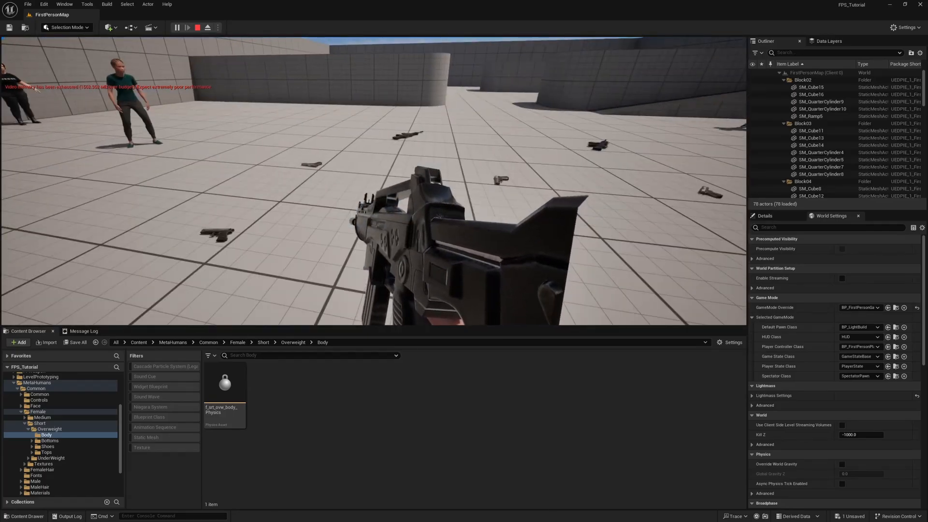
click(208, 27)
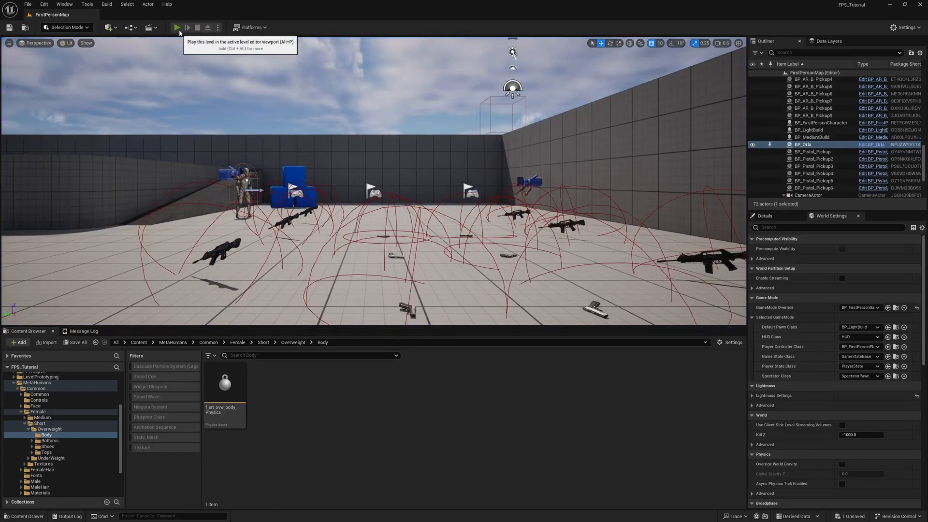
click(177, 27)
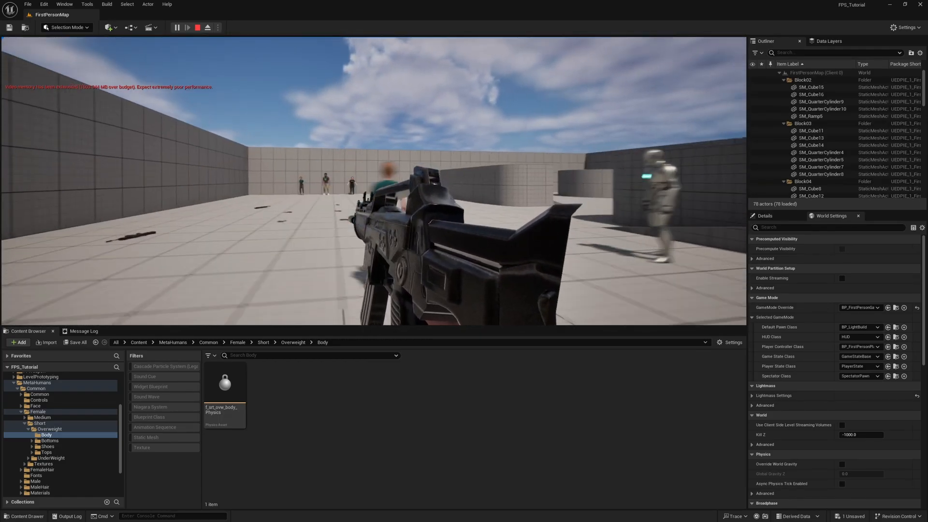
click(207, 27)
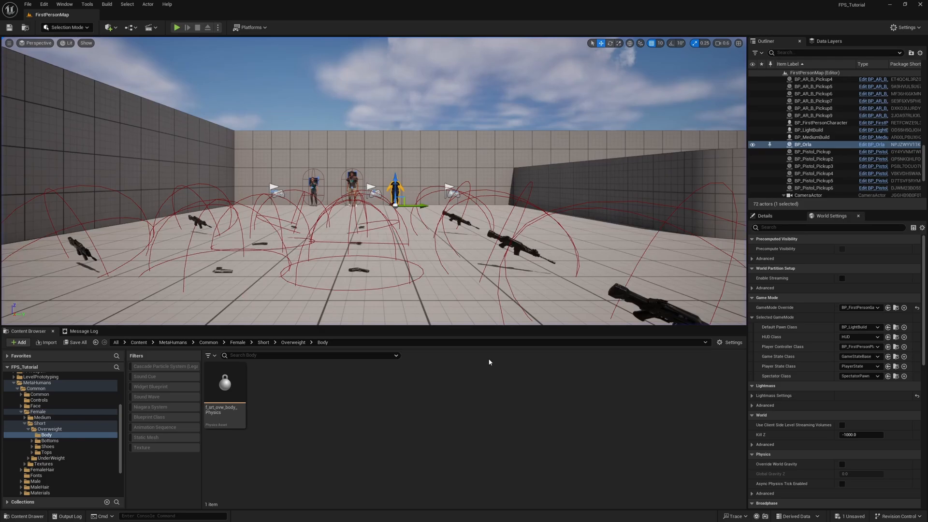
- Navigate to _Main > Props > Weapons and open BP_Weapon_Comp_Master's event graph
scroll(down, 3)
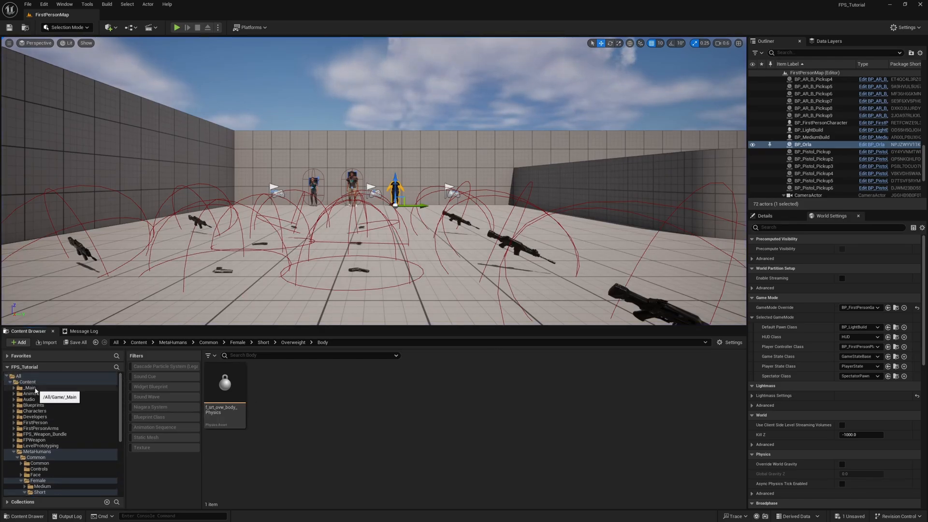
click(28, 388)
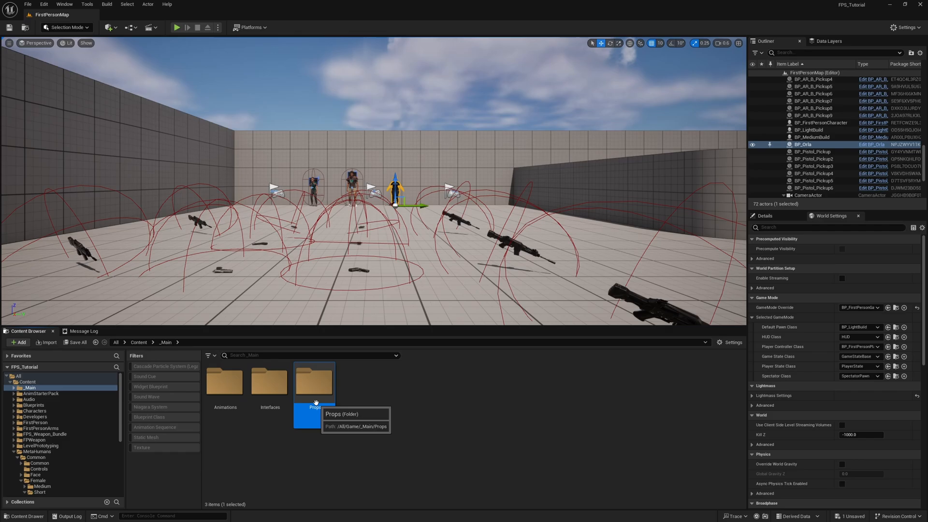
double_click(313, 382)
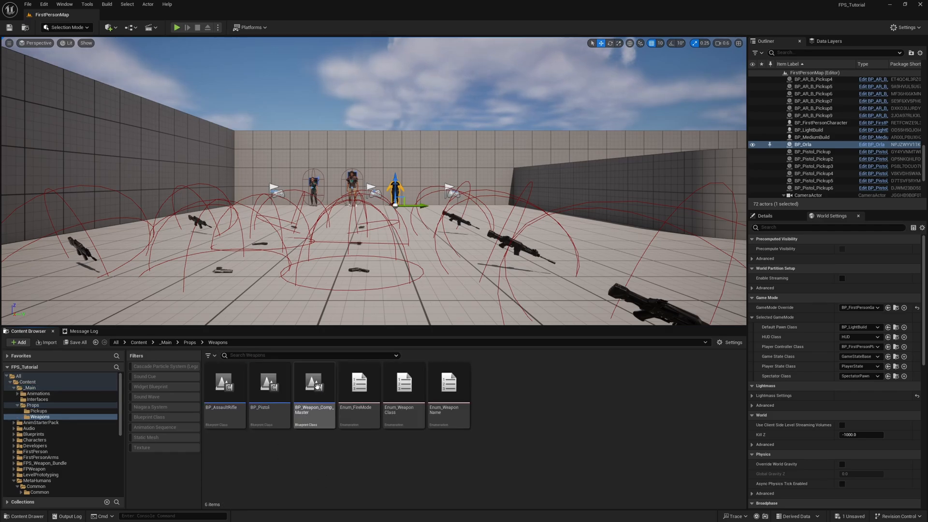
double_click(313, 383)
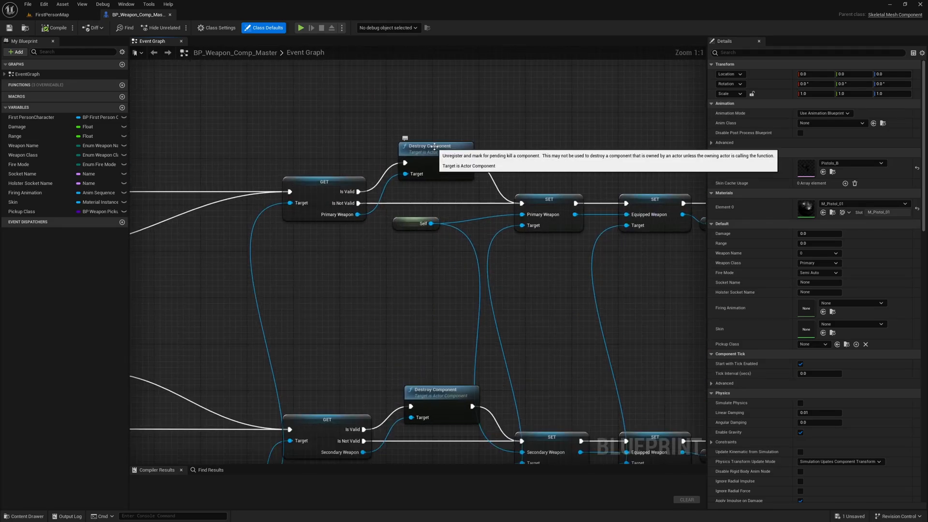
click(436, 143)
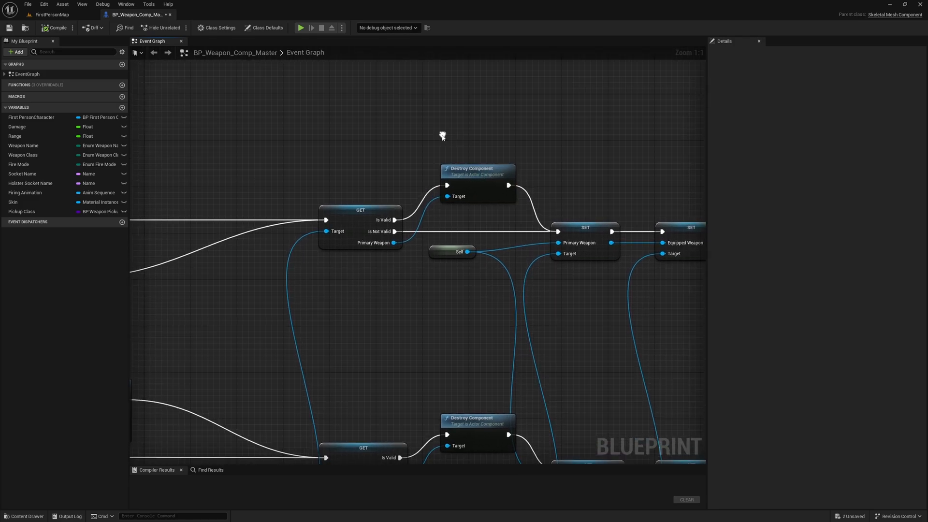
mouse_move(539, 187)
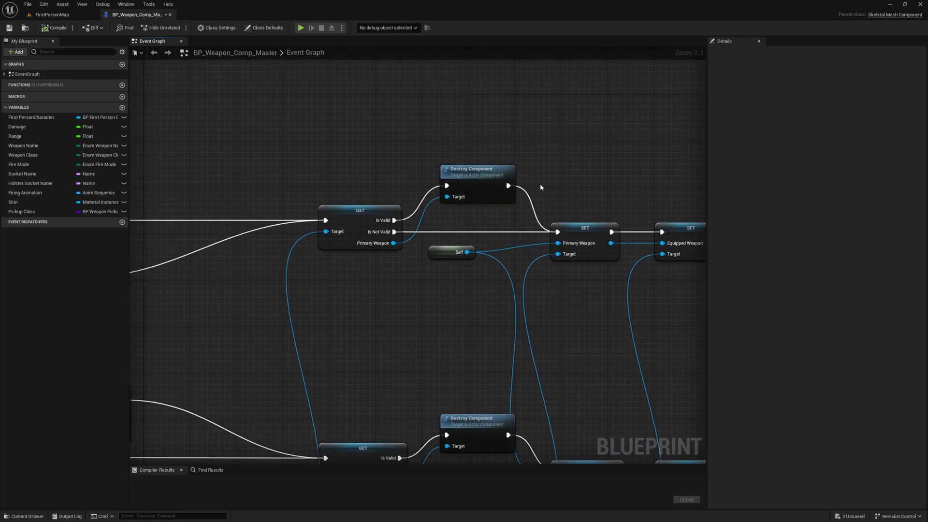
mouse_move(520, 272)
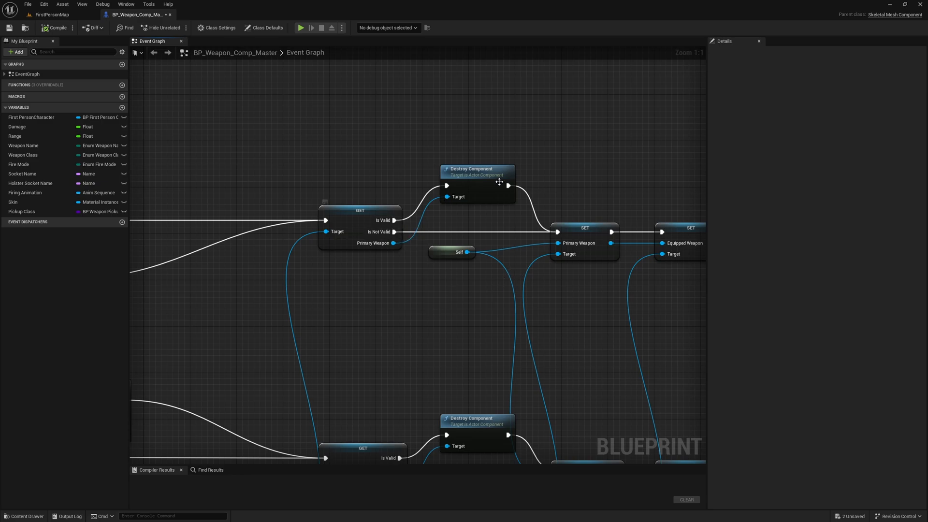
mouse_move(372, 212)
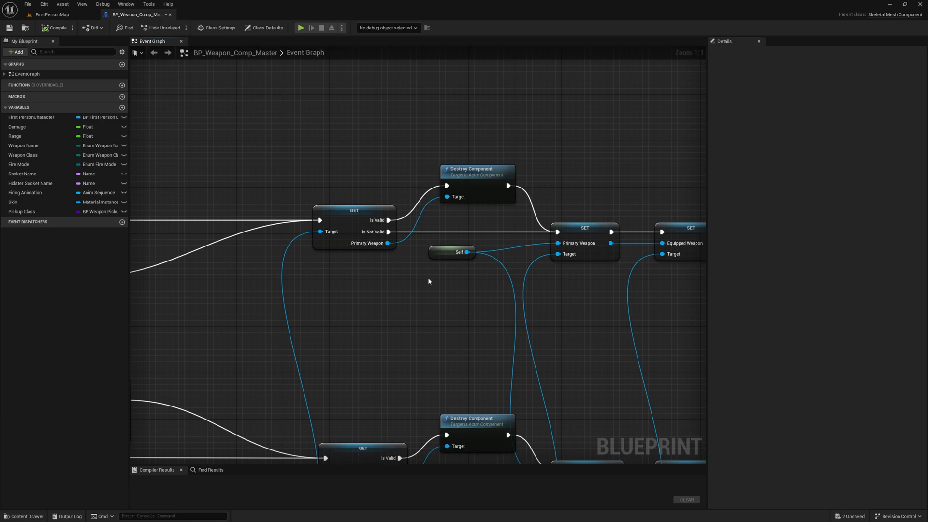
mouse_move(473, 174)
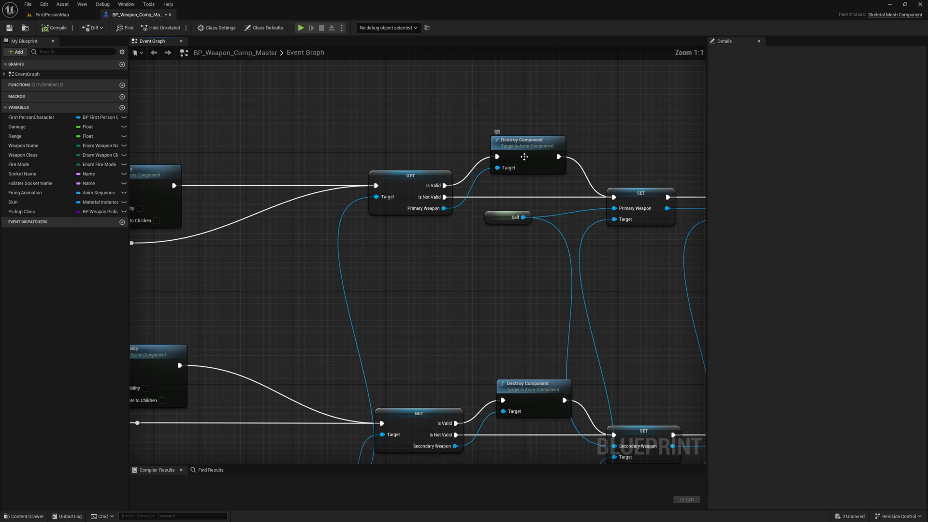
drag(523, 143, 522, 150)
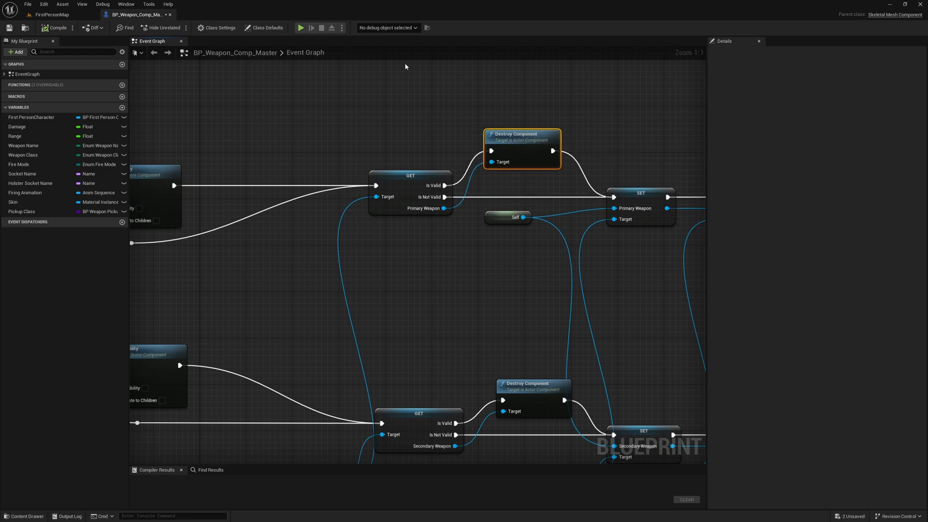
mouse_move(366, 315)
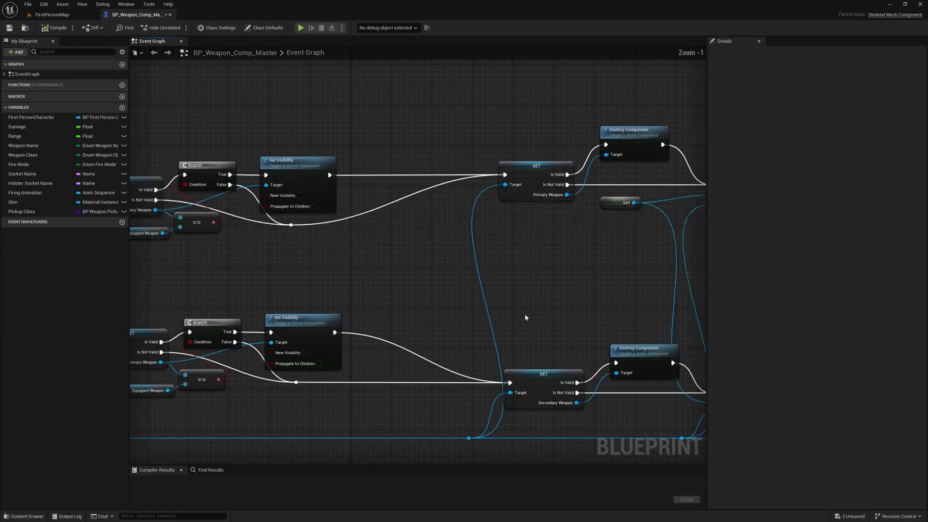
scroll(down, 3)
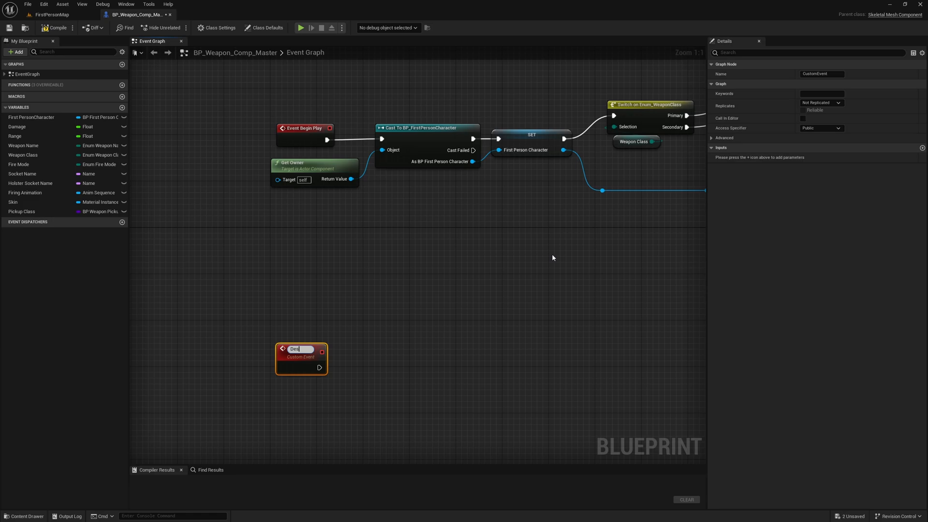
- Name the custom event Destroy Self and chain a Destroy Component call after it
text(Destroy Self)
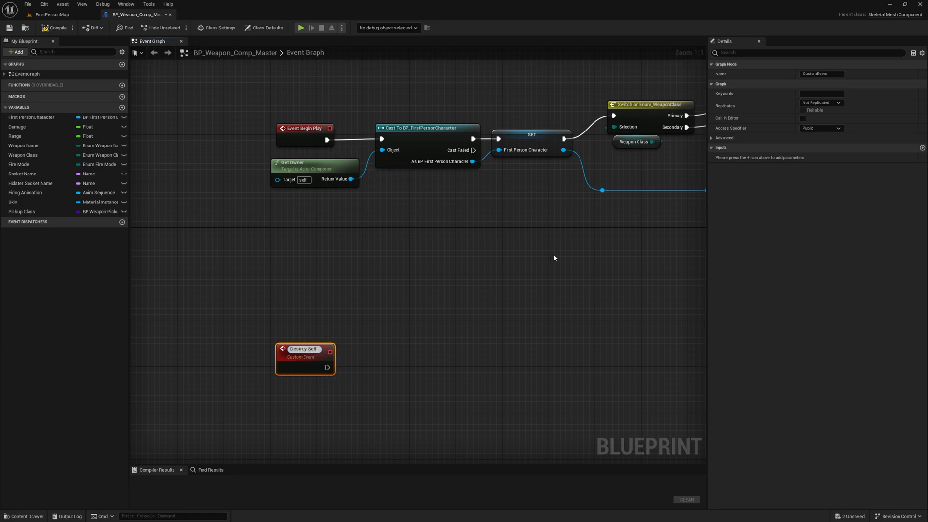
drag(328, 368, 355, 374)
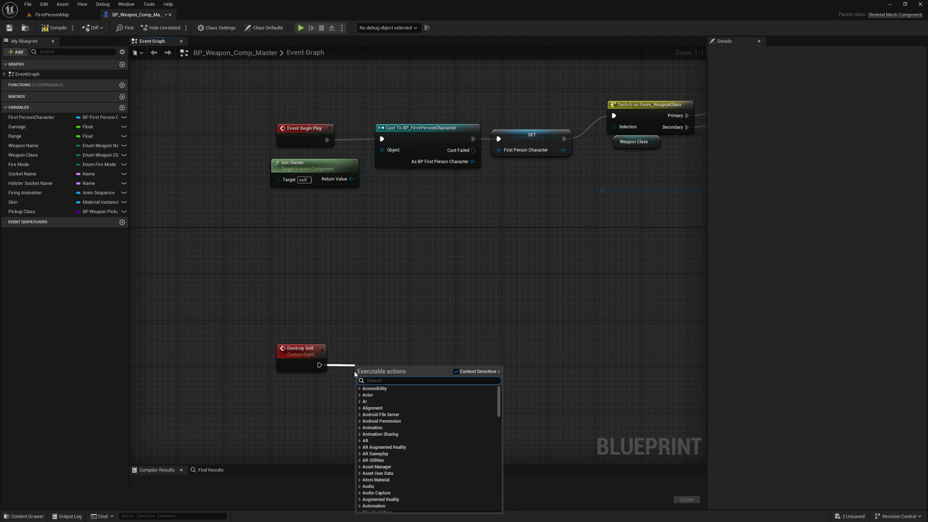
text(destroy)
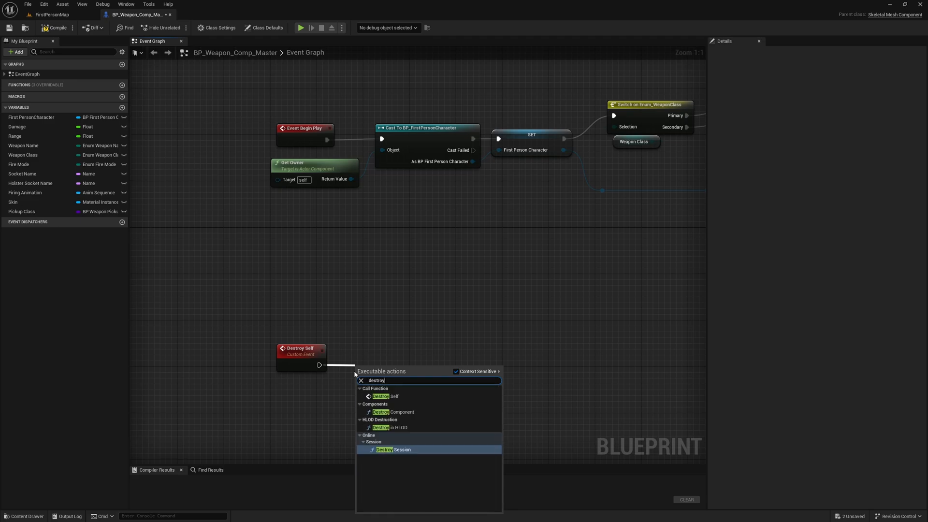
click(392, 412)
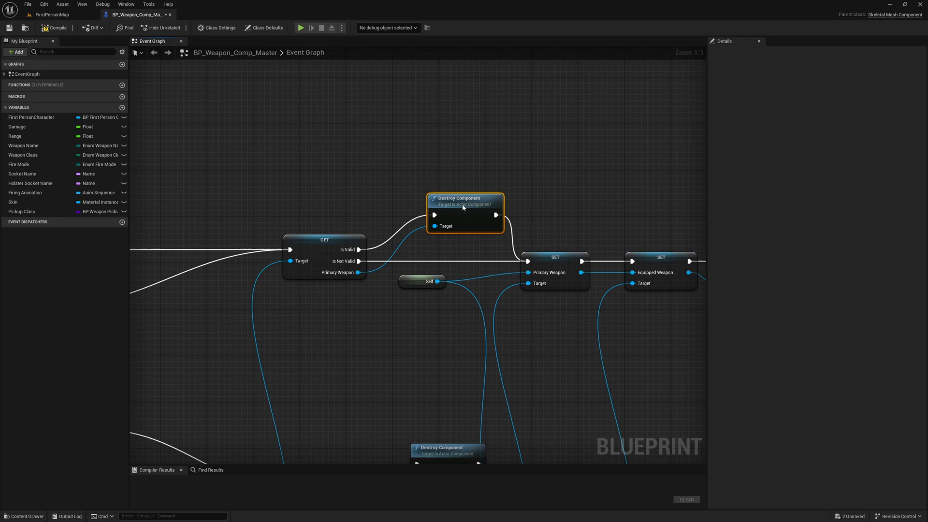
- Call Destroy Self on the old Primary Weapon value and compile the blueprint
scroll(down, 3)
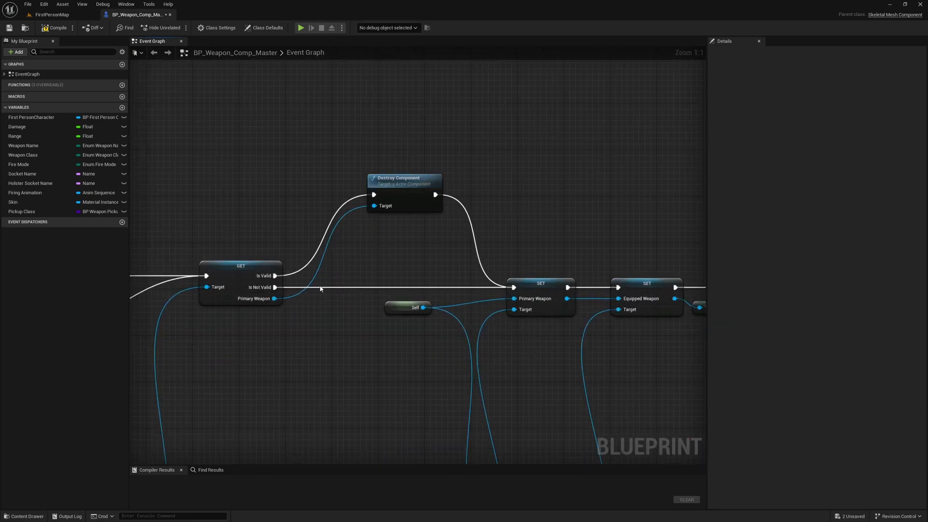
drag(273, 299, 370, 265)
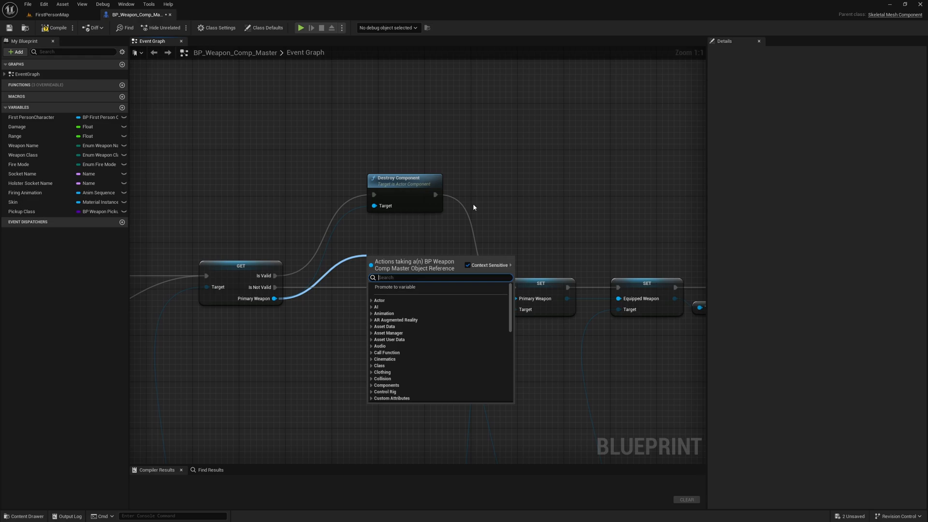
text(desto)
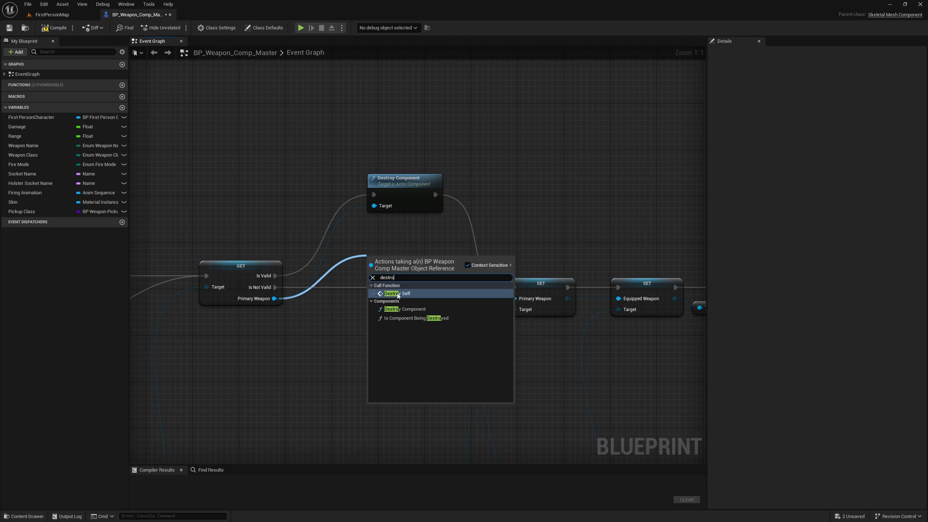
click(397, 293)
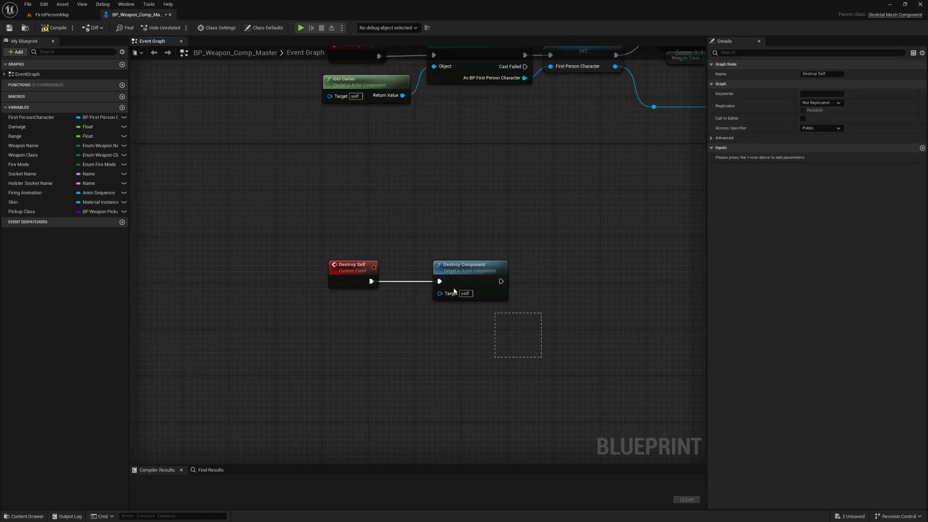
click(54, 27)
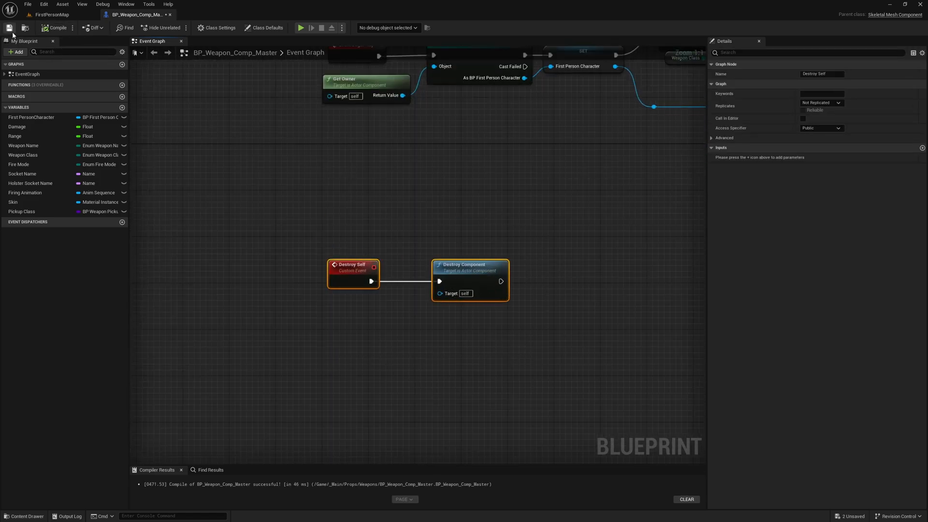
- Save BP_Weapon_Comp_Master and start a Play in Editor session
click(52, 15)
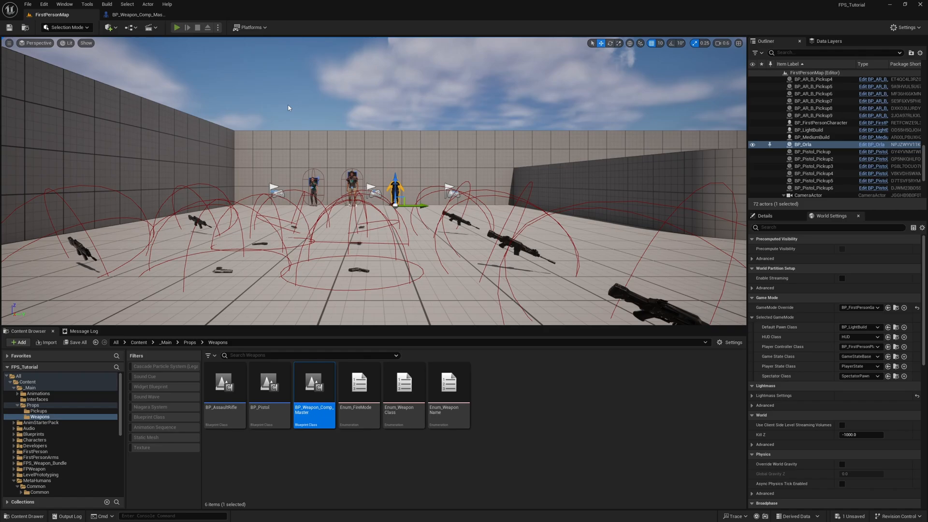
click(176, 27)
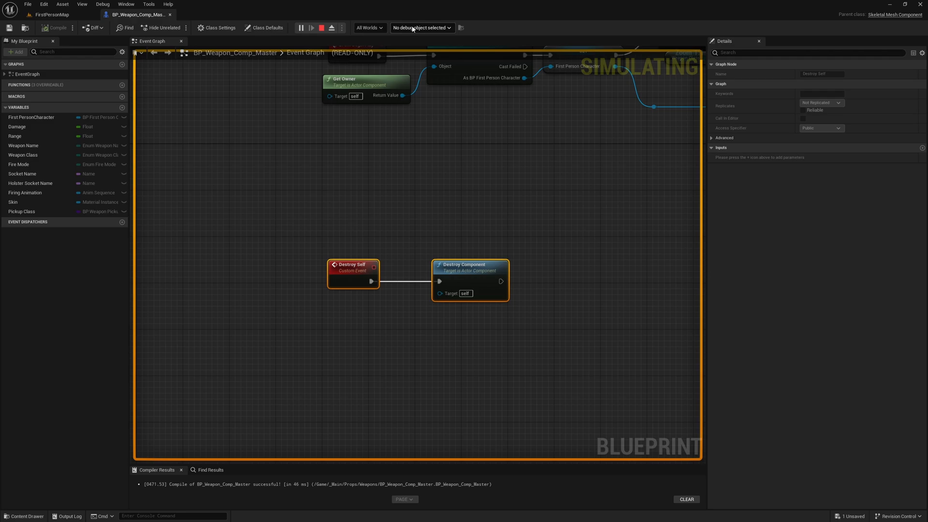
mouse_move(421, 27)
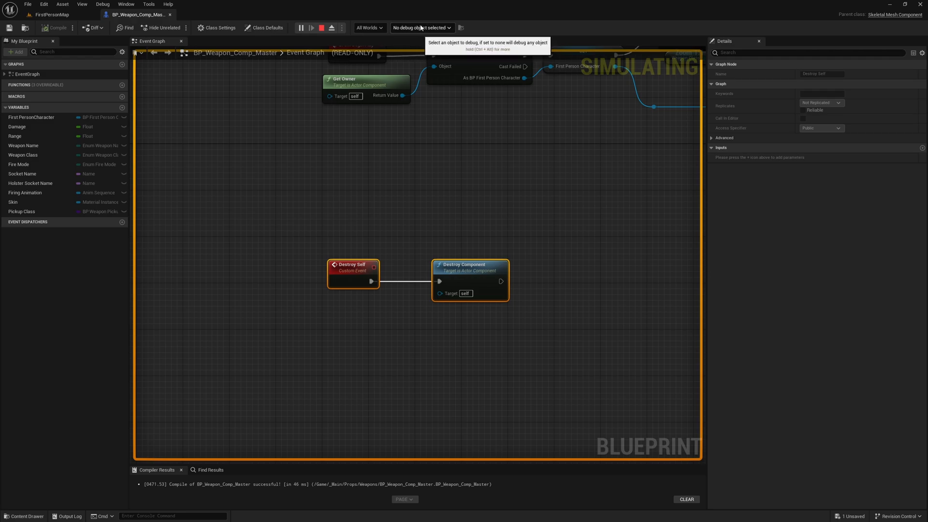
click(421, 28)
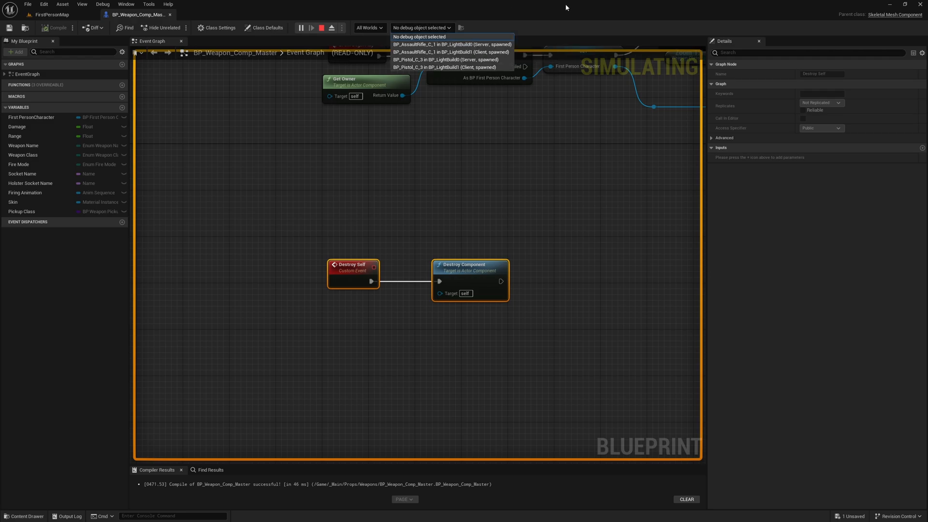
mouse_move(451, 43)
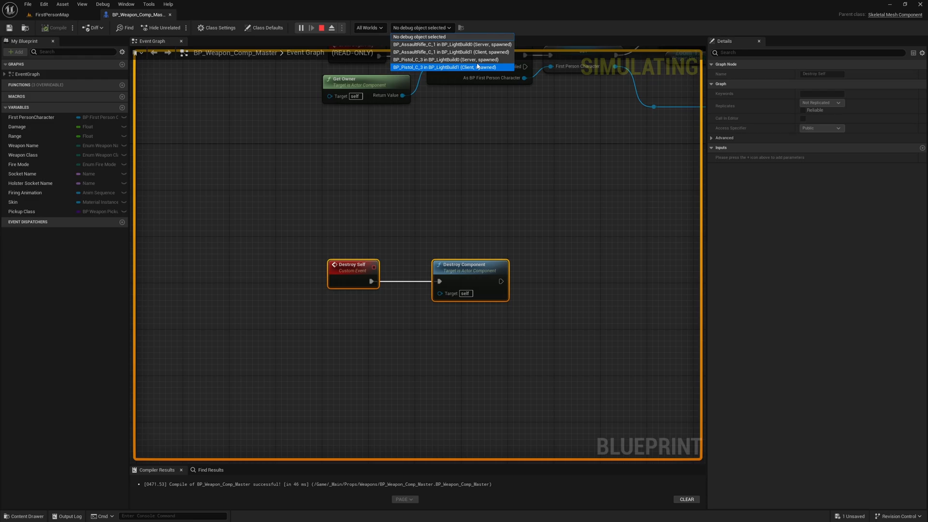
mouse_move(452, 53)
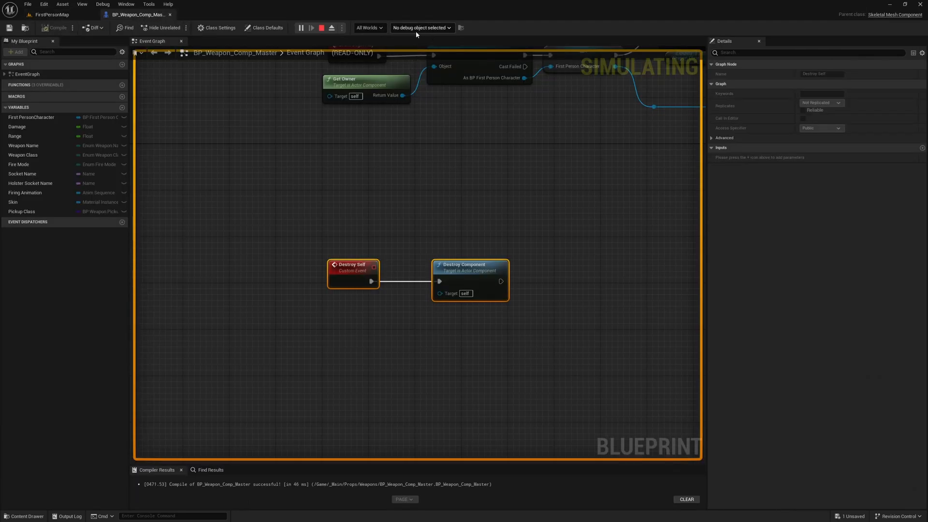
click(421, 28)
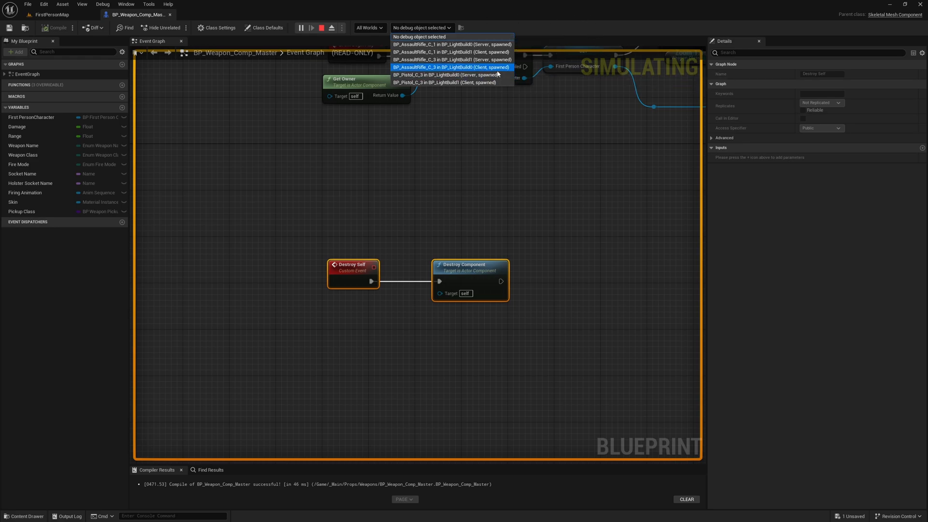
mouse_move(451, 44)
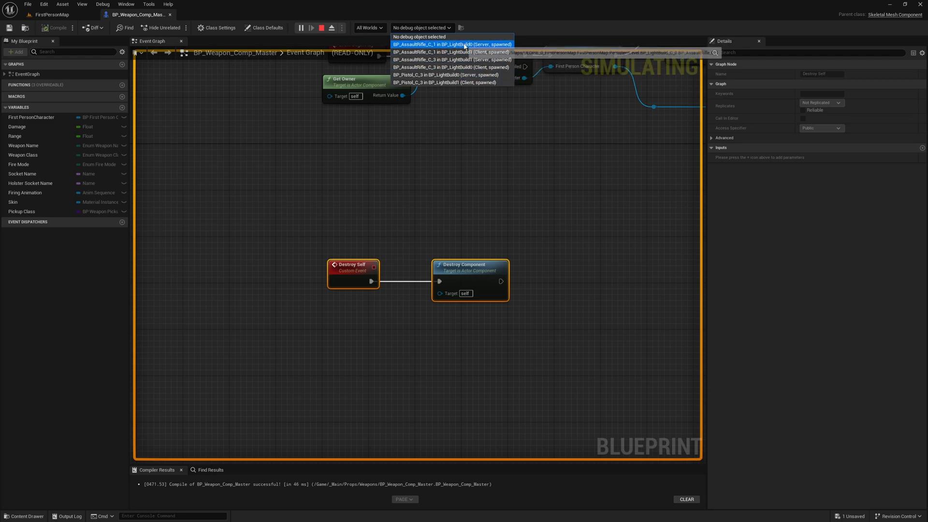
mouse_move(452, 59)
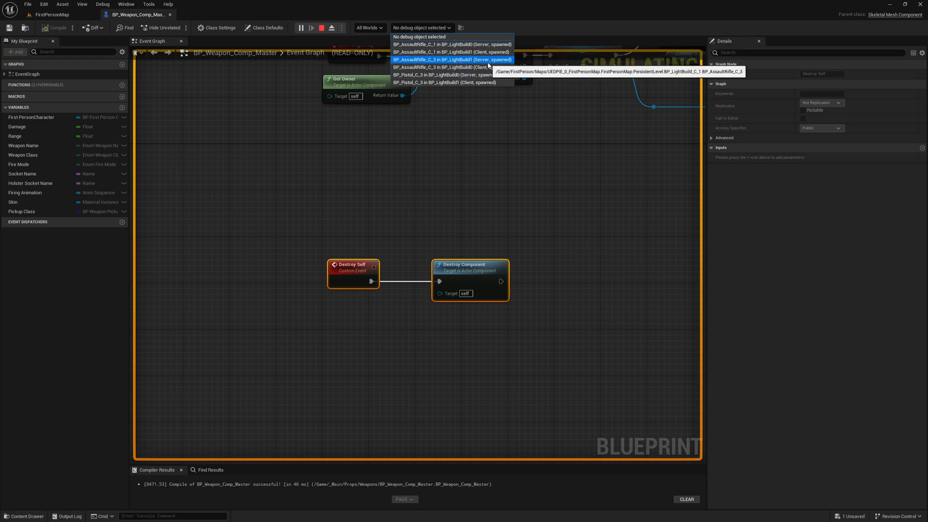
mouse_move(451, 75)
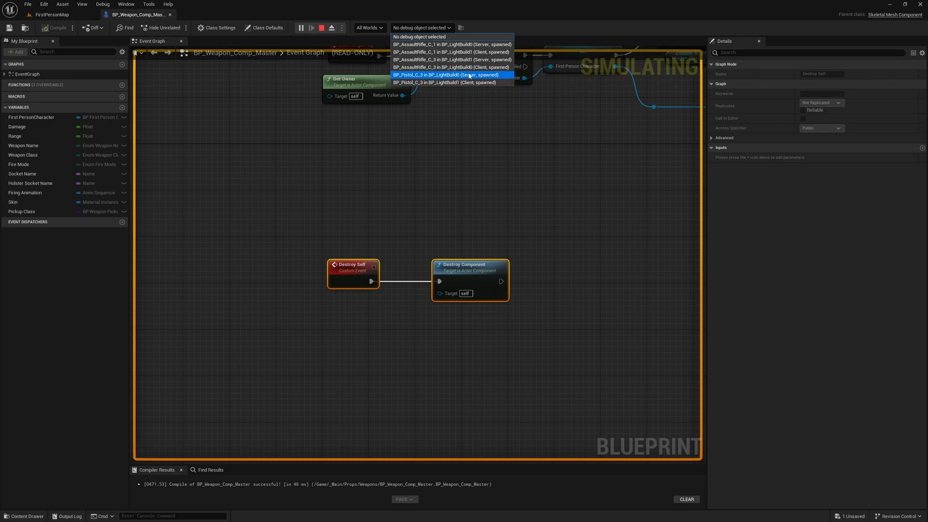
mouse_move(468, 82)
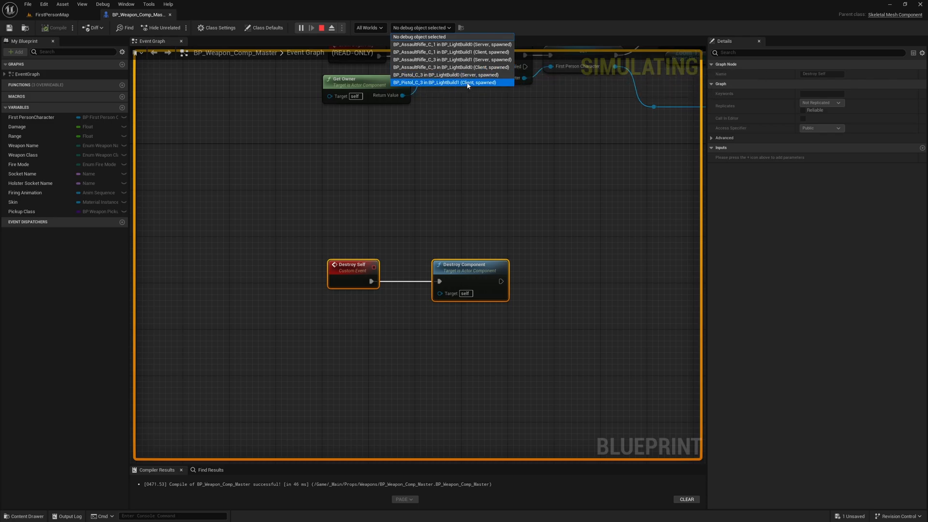
mouse_move(451, 75)
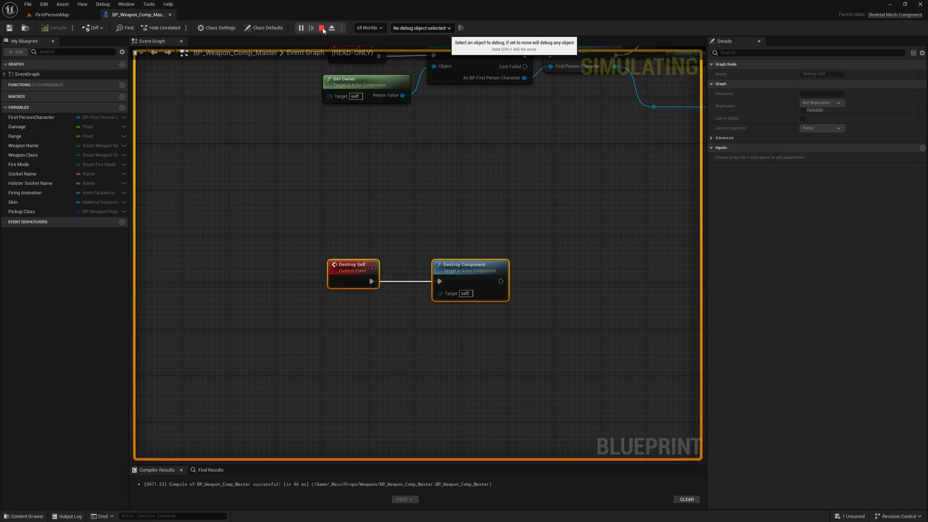
- Stop the Play In Editor session
click(321, 27)
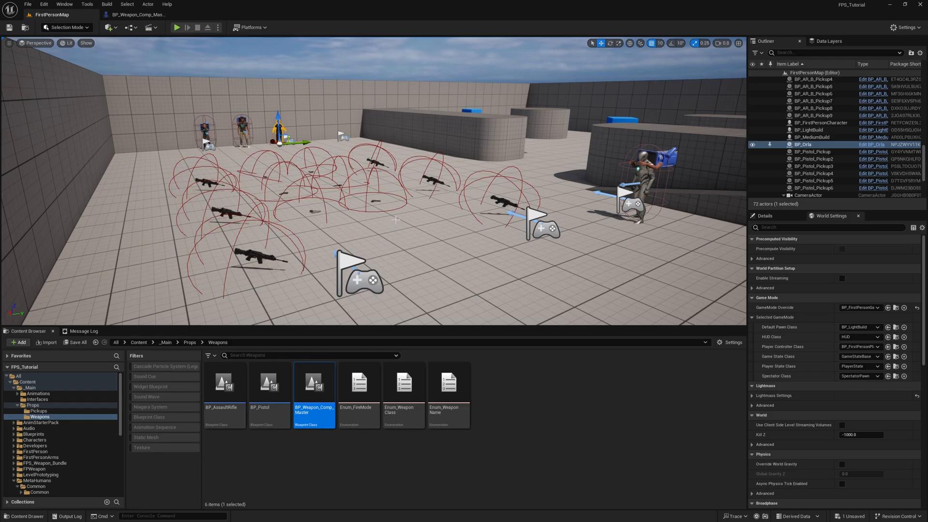
mouse_move(400, 223)
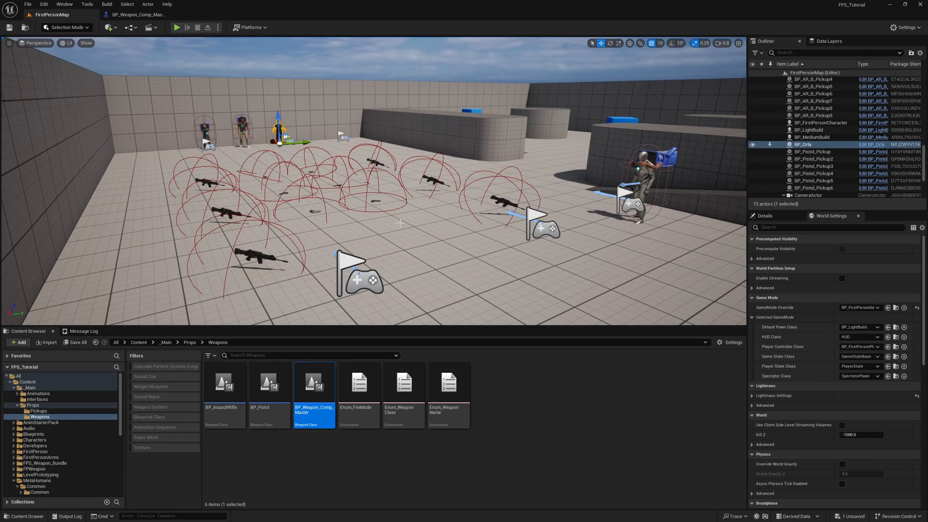